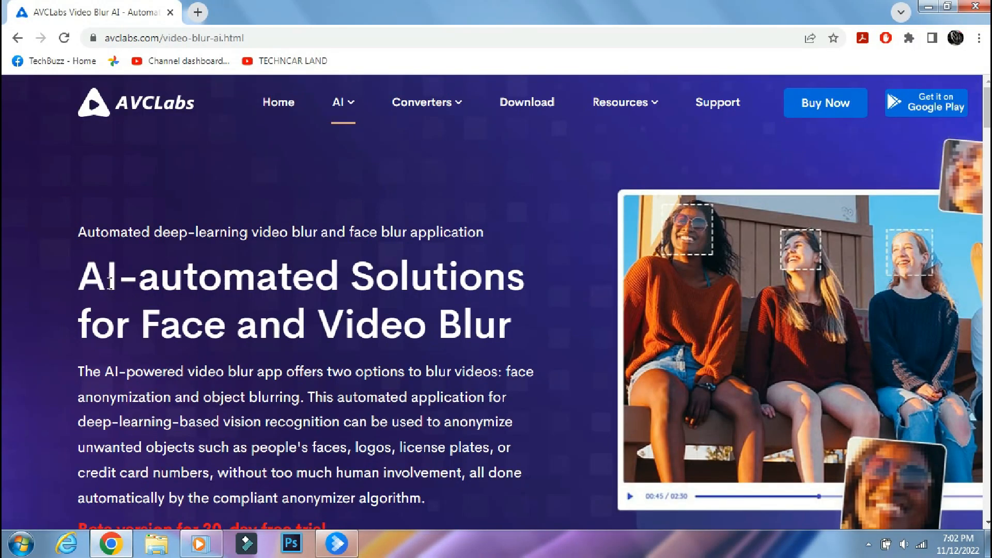
{"action": "mouse_move", "coordinate": [475, 306]}
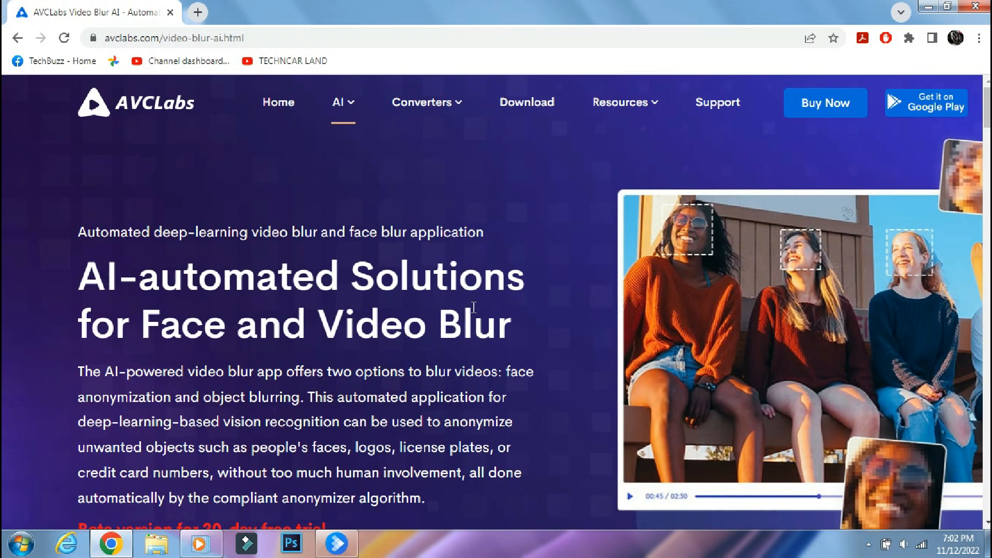
{"action": "mouse_move", "coordinate": [303, 294]}
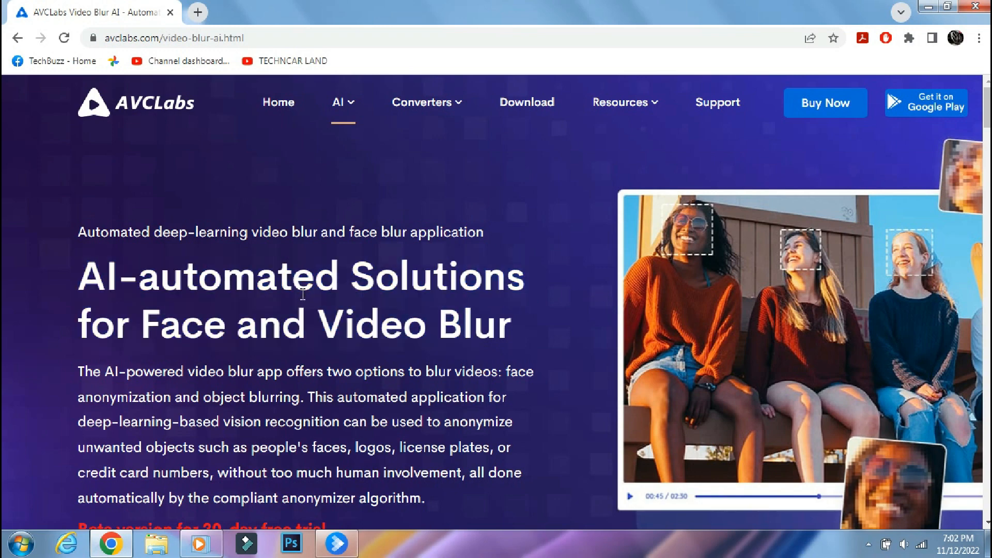
Step: Scroll through the Video Blur AI product page, then minimize Chrome to reveal the app
{"action": "scroll", "scroll_direction": "down", "scroll_amount": 3}
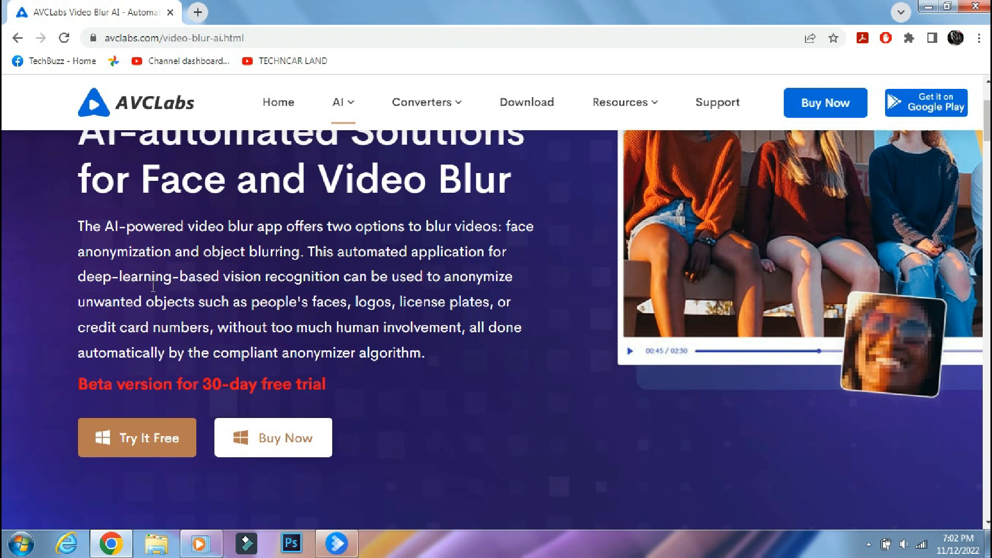
{"action": "mouse_move", "coordinate": [359, 305]}
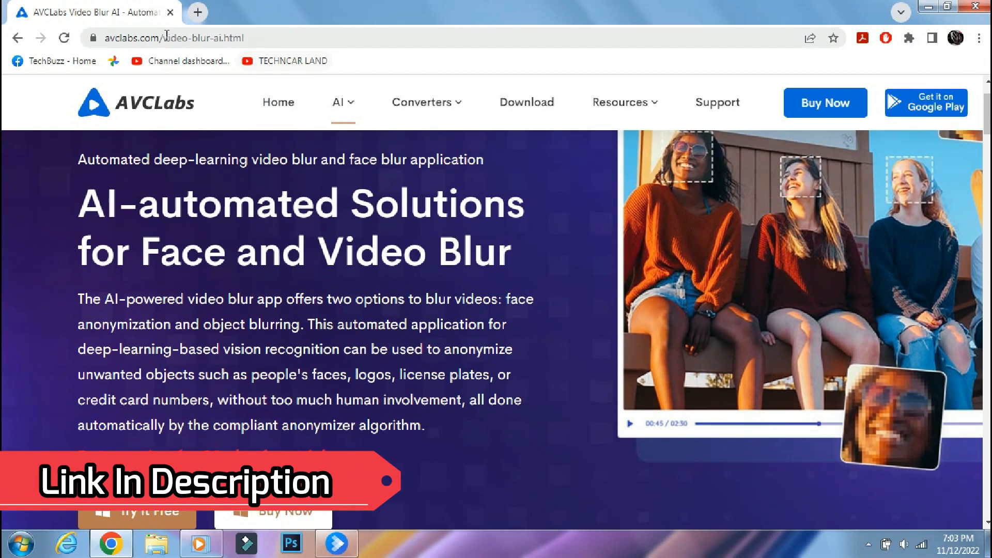
{"action": "scroll", "scroll_direction": "down", "scroll_amount": 3}
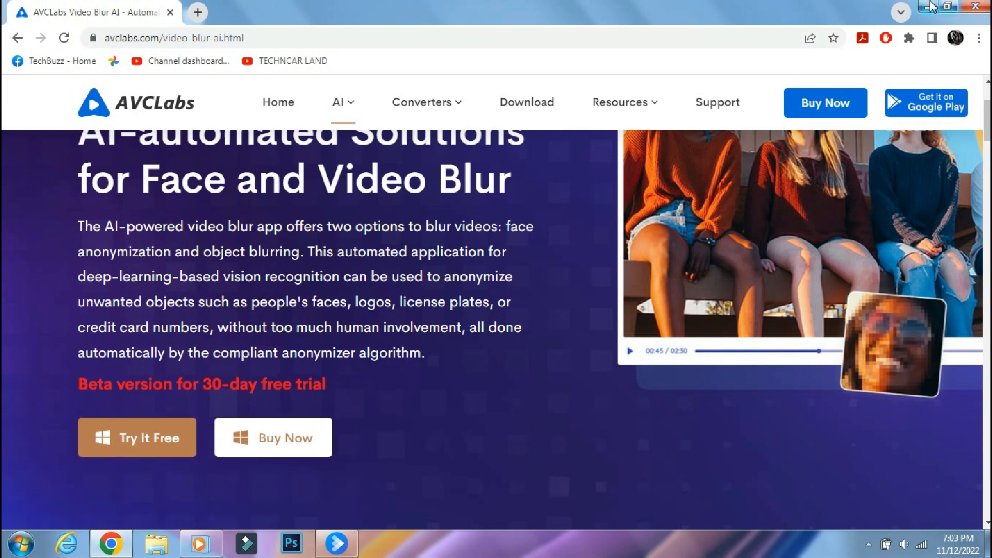
{"action": "left_click", "coordinate": [335, 544]}
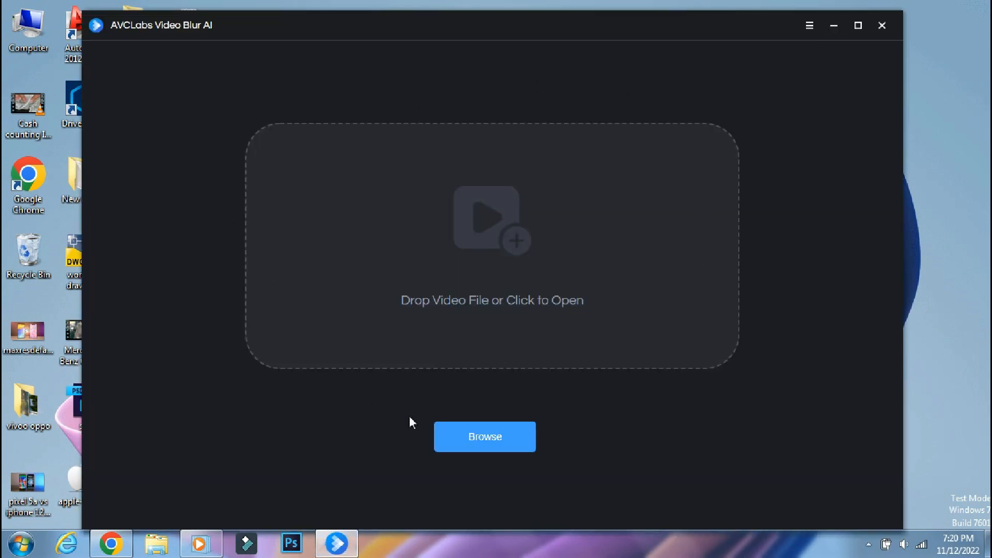
{"action": "mouse_move", "coordinate": [499, 409]}
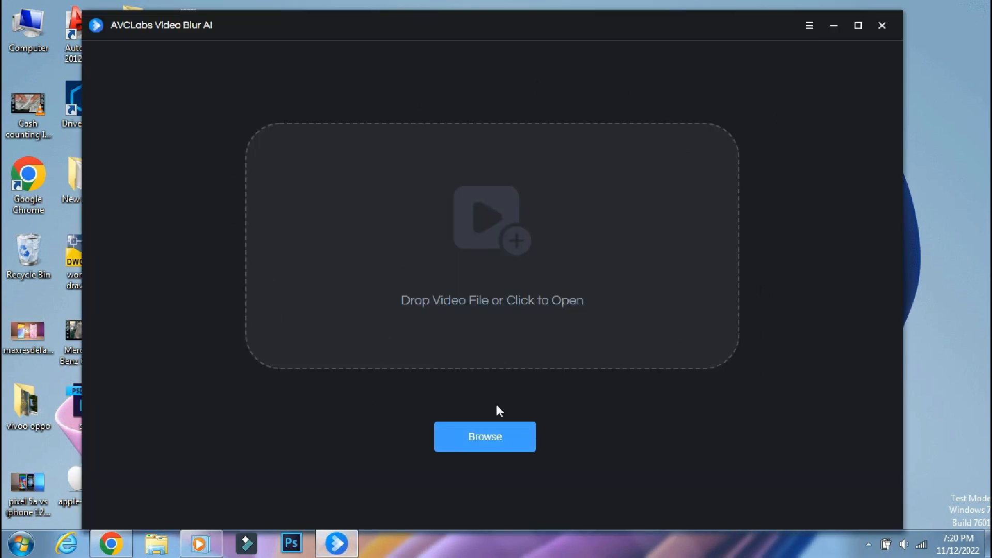
{"action": "mouse_move", "coordinate": [792, 77]}
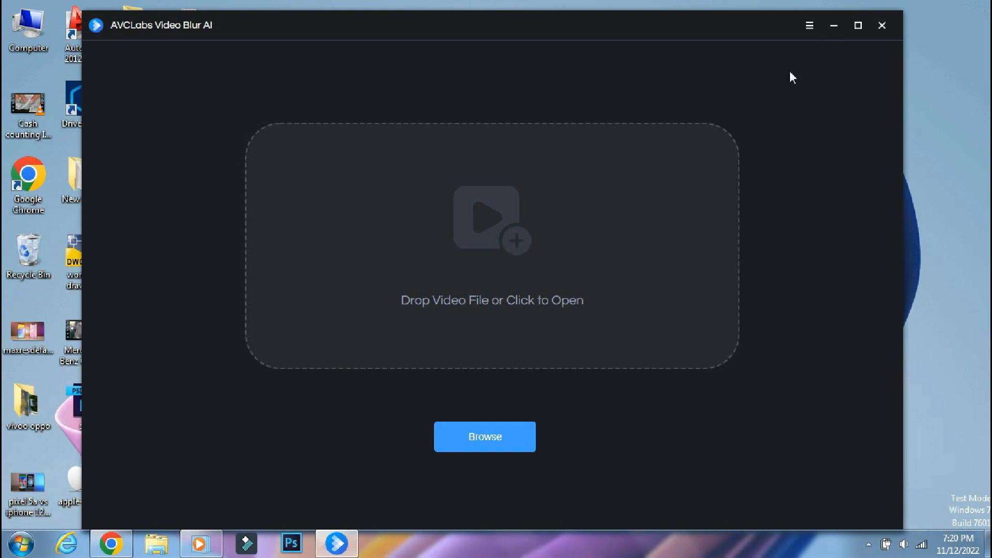
{"action": "left_click", "coordinate": [811, 25]}
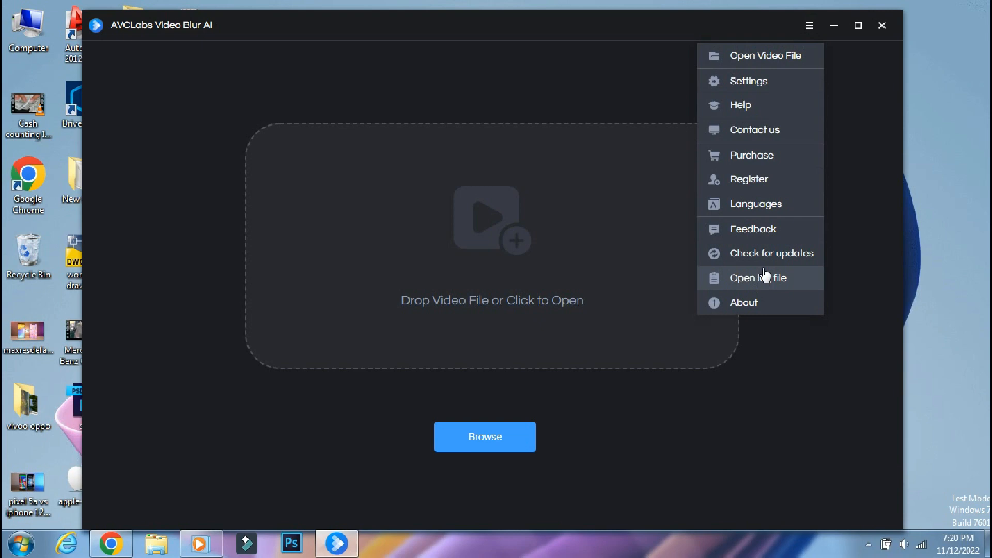
{"action": "mouse_move", "coordinate": [775, 331]}
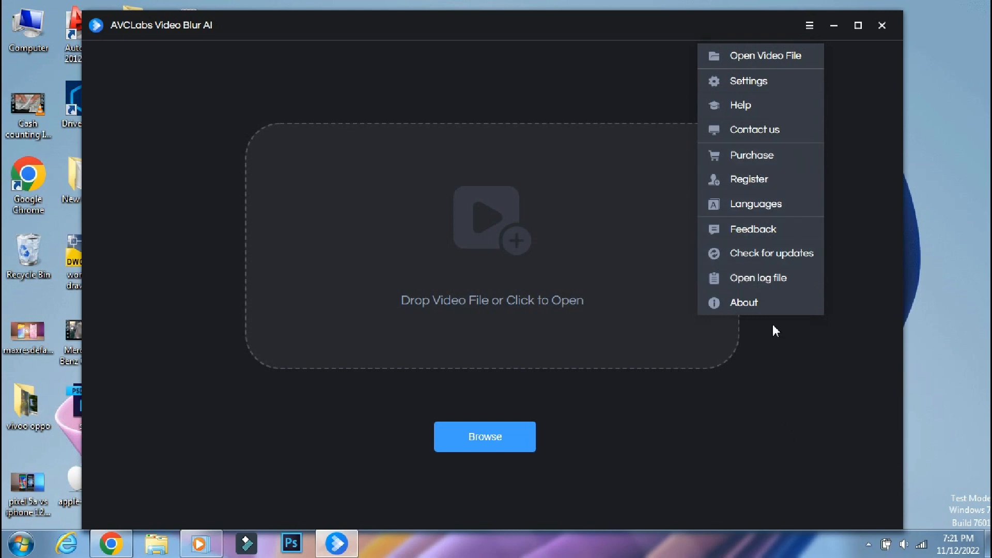
{"action": "left_click", "coordinate": [252, 416]}
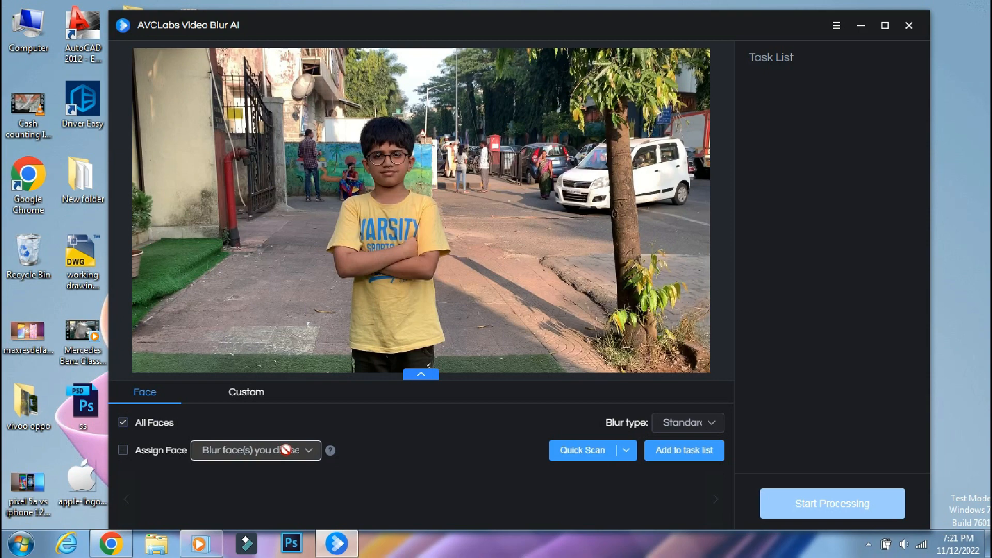
Step: Try Assign Face and a custom box over the person by the white car, then return to All Faces
{"action": "left_click", "coordinate": [256, 451]}
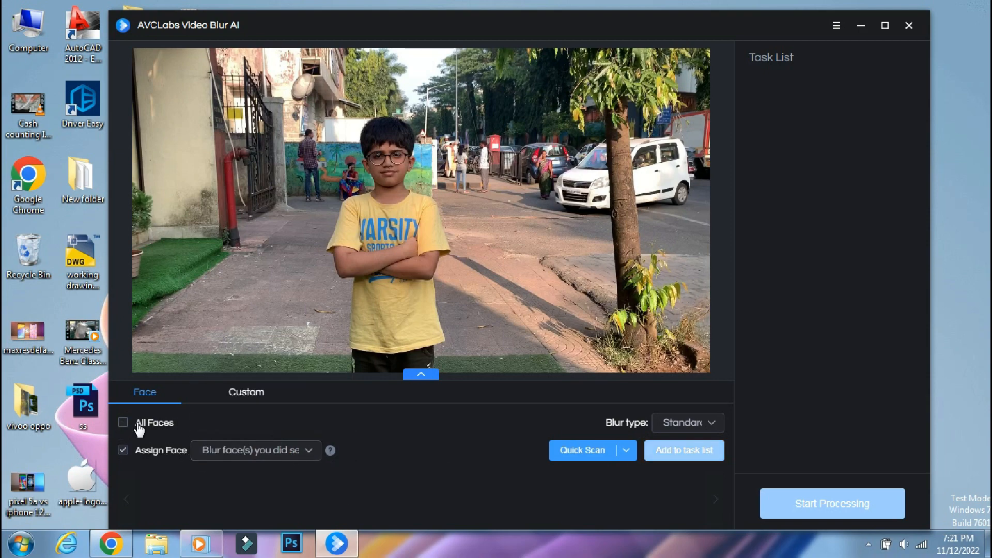
{"action": "left_click", "coordinate": [246, 392]}
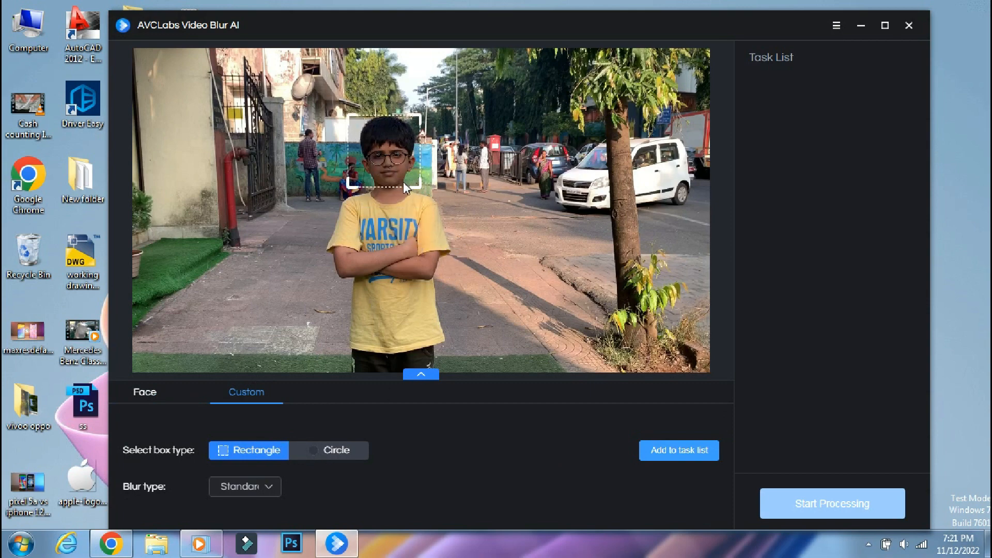
{"action": "left_click_drag", "start_coordinate": [389, 159], "coordinate": [580, 175]}
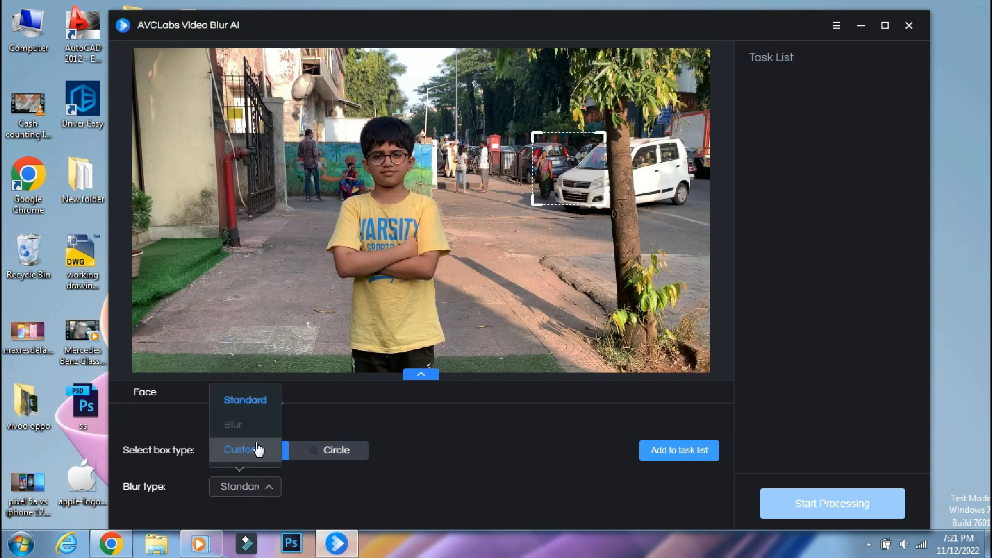
{"action": "left_click", "coordinate": [144, 392]}
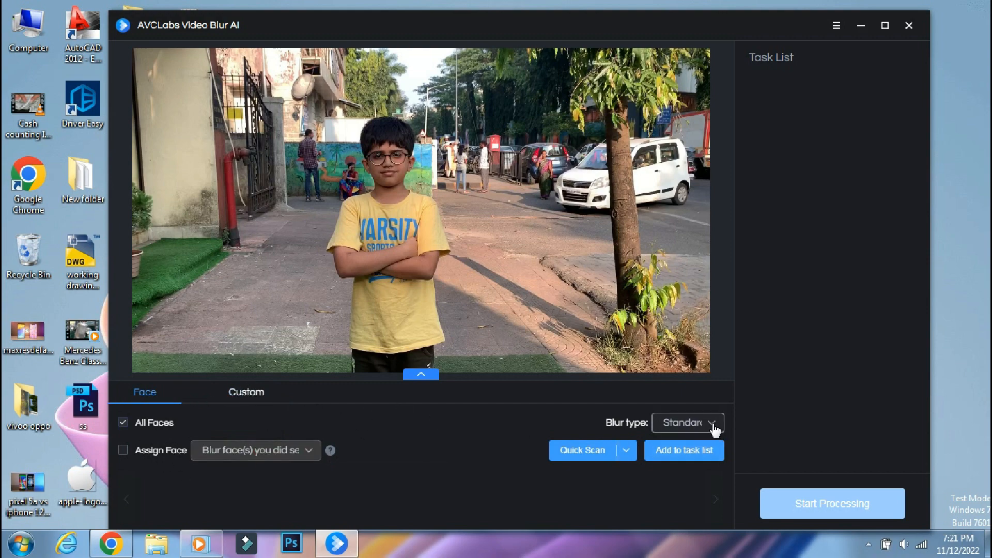
Step: Set the face blur type to Blur and bring up the Quick Scan settings
{"action": "left_click", "coordinate": [688, 422]}
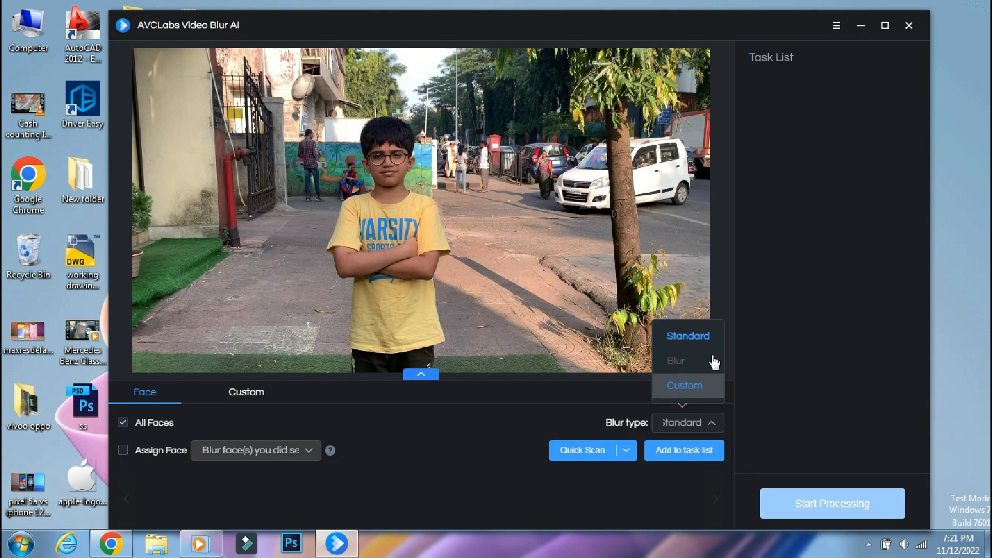
{"action": "left_click", "coordinate": [689, 336]}
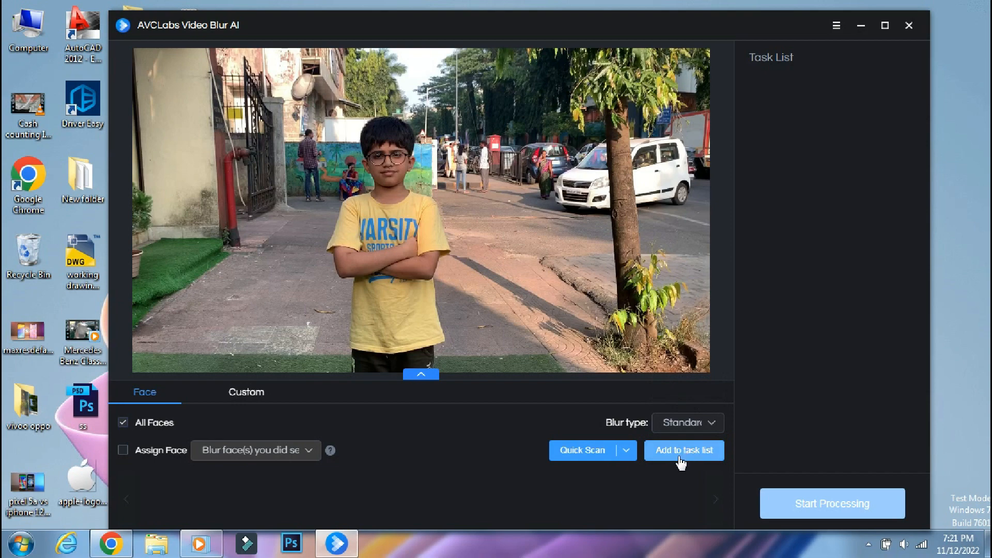
{"action": "mouse_move", "coordinate": [626, 467]}
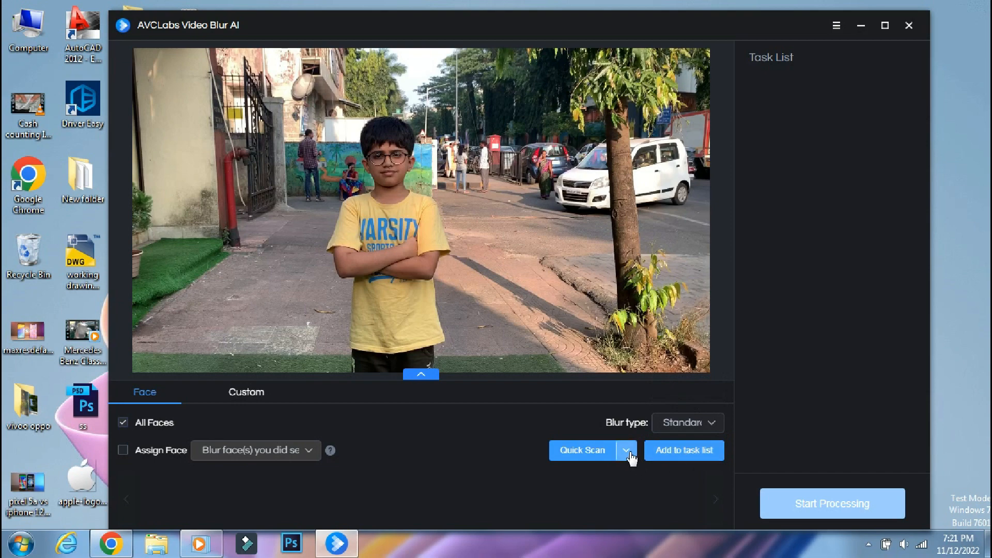
{"action": "left_click", "coordinate": [626, 451]}
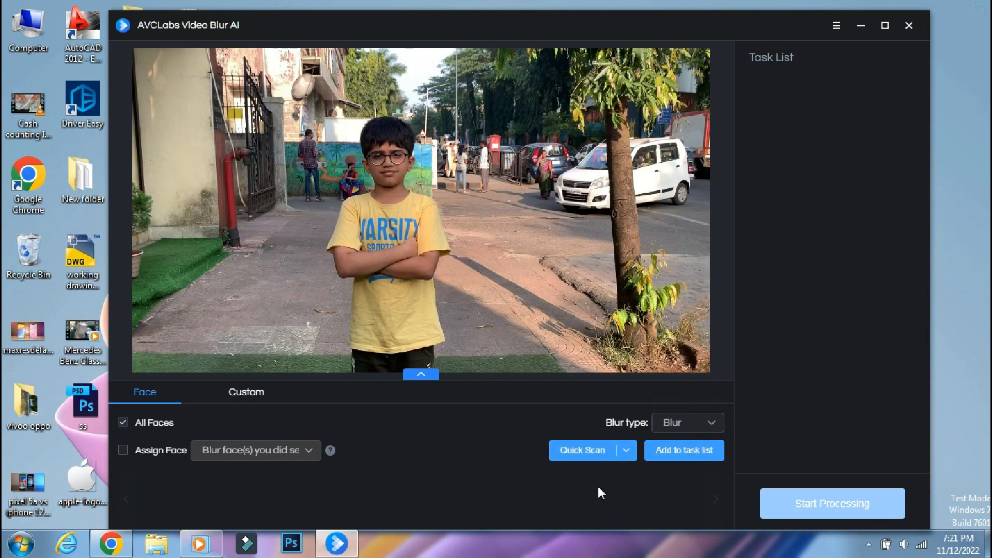
{"action": "left_click", "coordinate": [583, 451]}
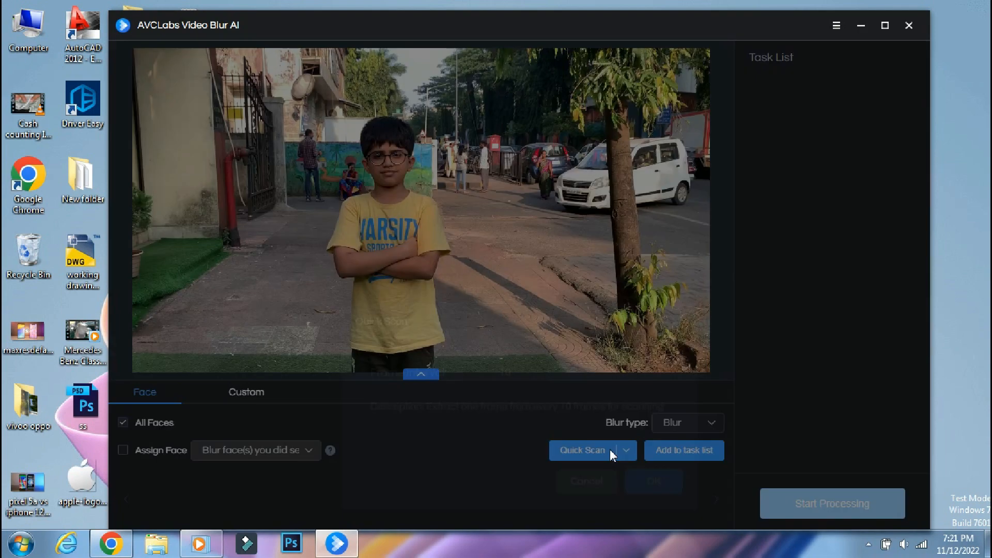
Step: Start the quick face scan with a frame interval of 10
{"action": "left_click", "coordinate": [583, 451]}
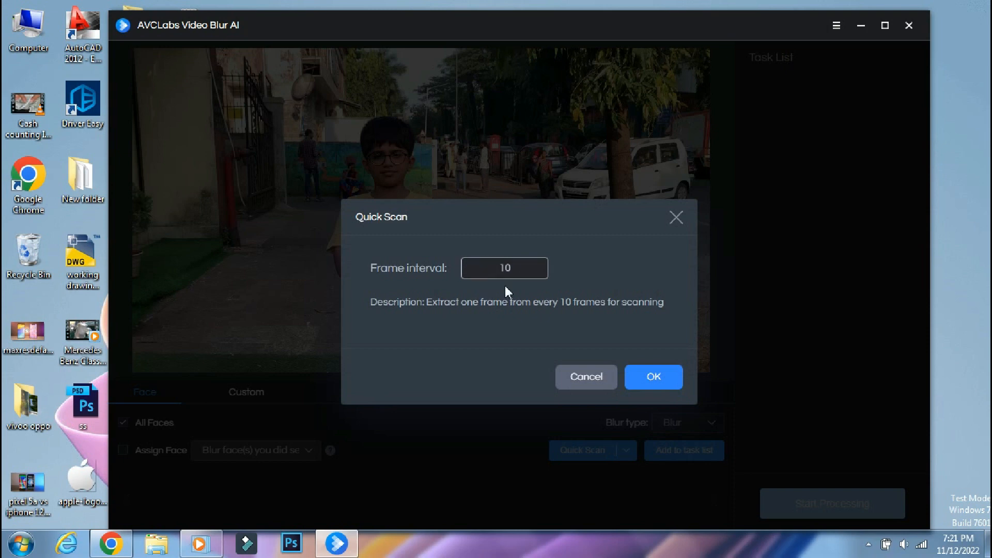
{"action": "mouse_move", "coordinate": [522, 301]}
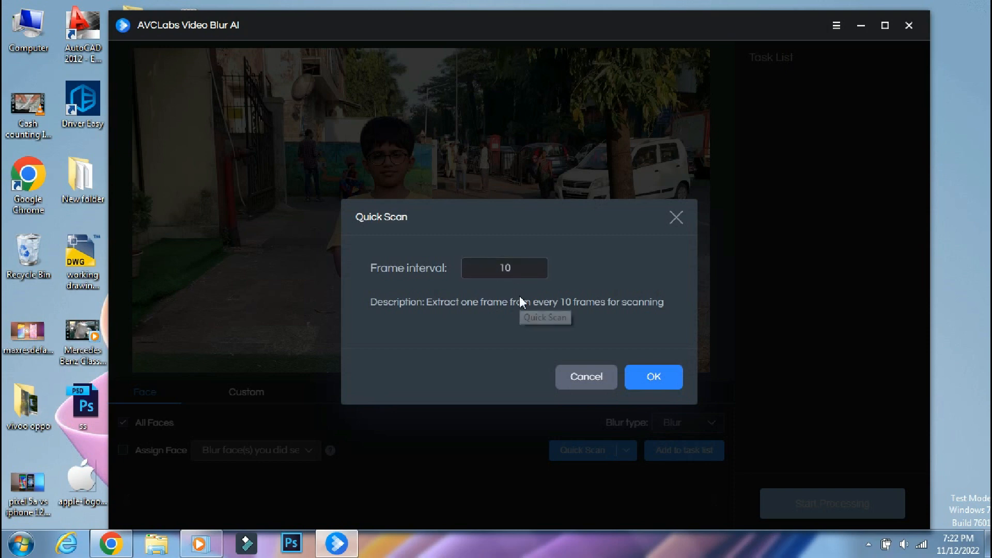
{"action": "mouse_move", "coordinate": [610, 342]}
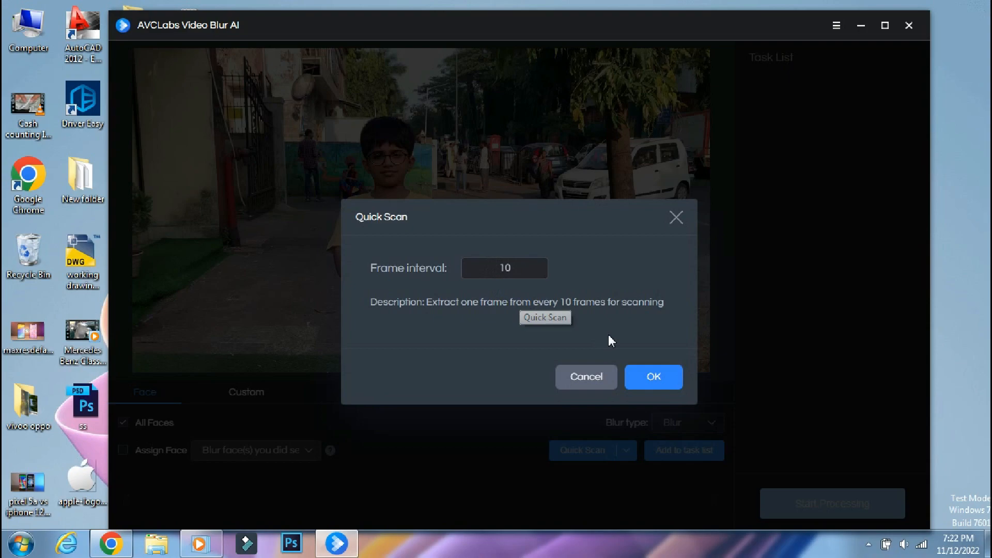
{"action": "left_click", "coordinate": [653, 376]}
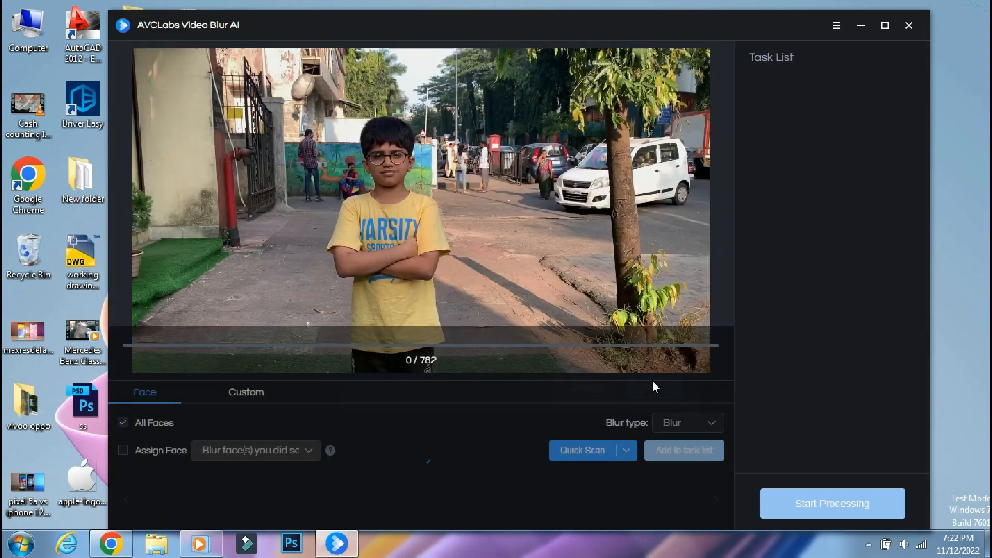
Step: Page through the detected face thumbnails, then limit blurring to the assigned boy's face
{"action": "left_click", "coordinate": [583, 451]}
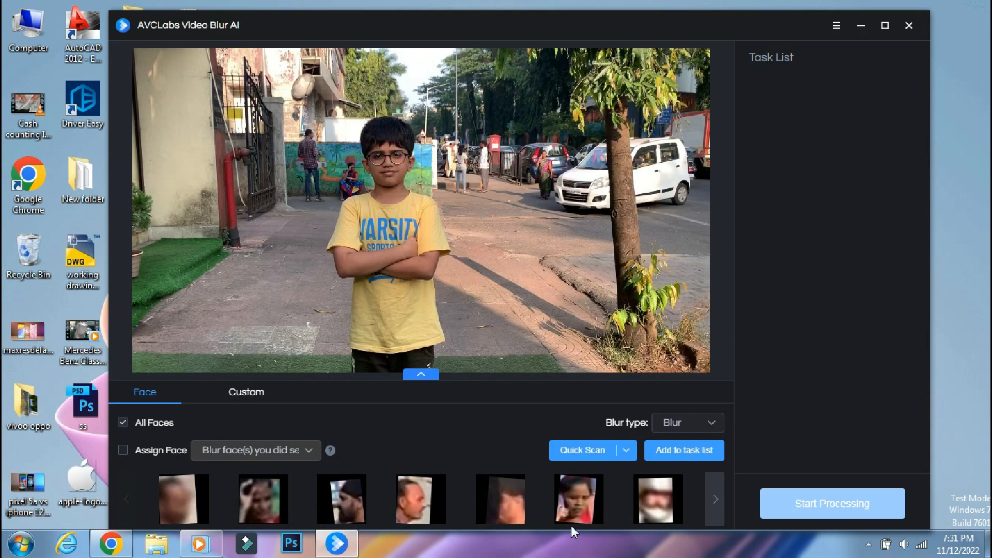
{"action": "left_click", "coordinate": [716, 513]}
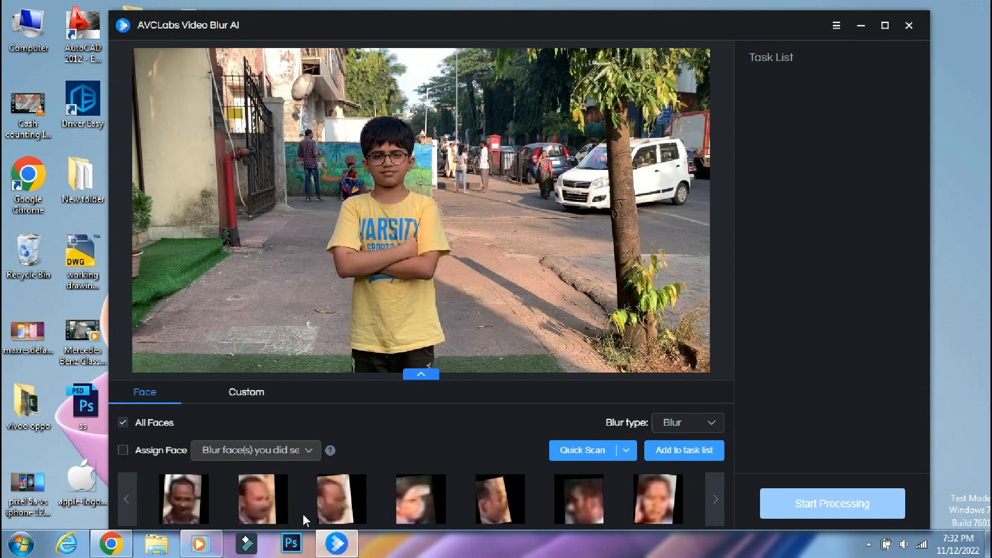
{"action": "mouse_move", "coordinate": [706, 513]}
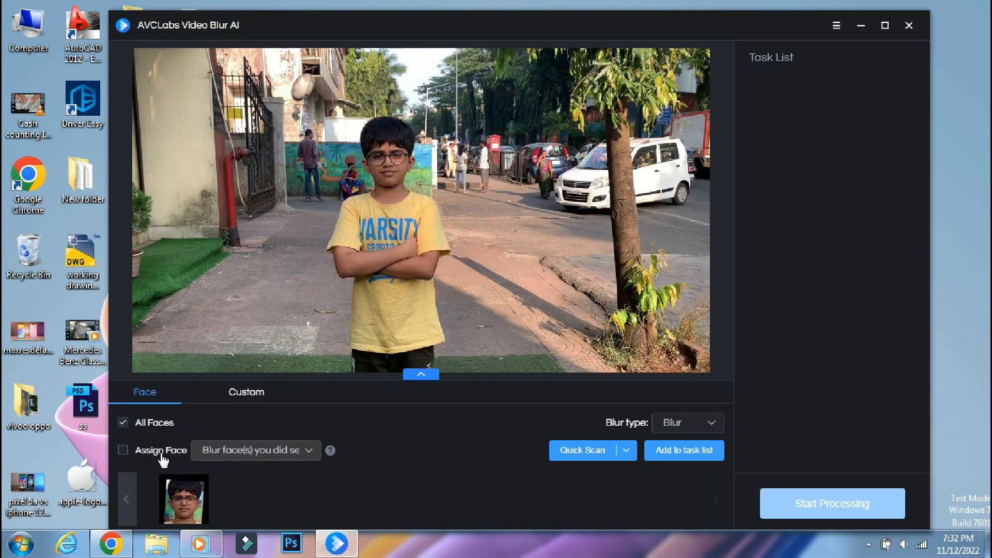
{"action": "left_click", "coordinate": [122, 450]}
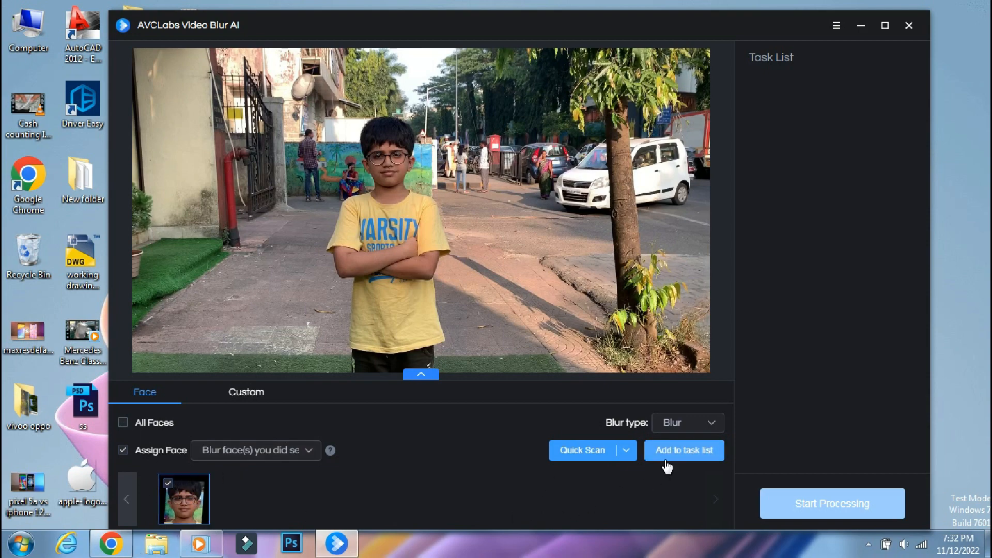
{"action": "left_click", "coordinate": [710, 423]}
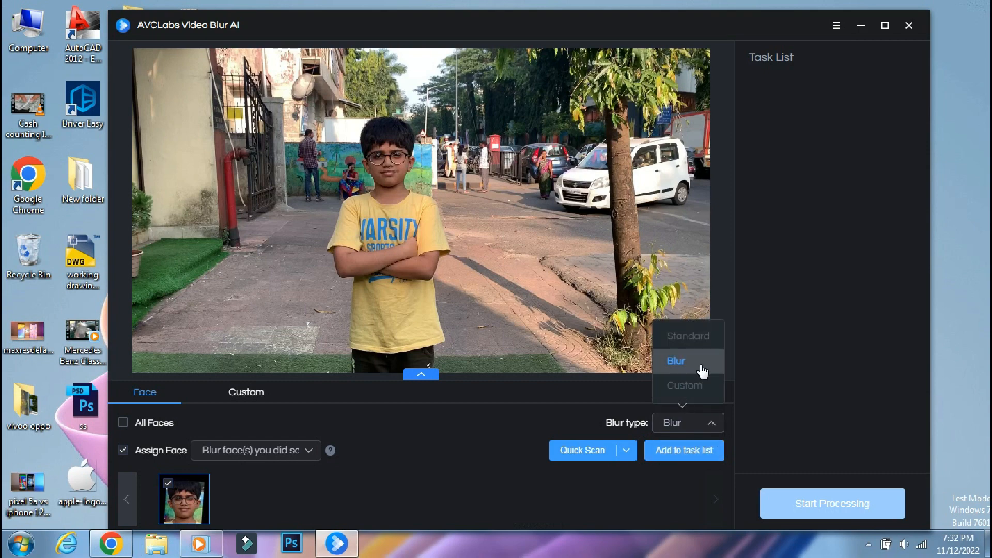
{"action": "left_click", "coordinate": [684, 385]}
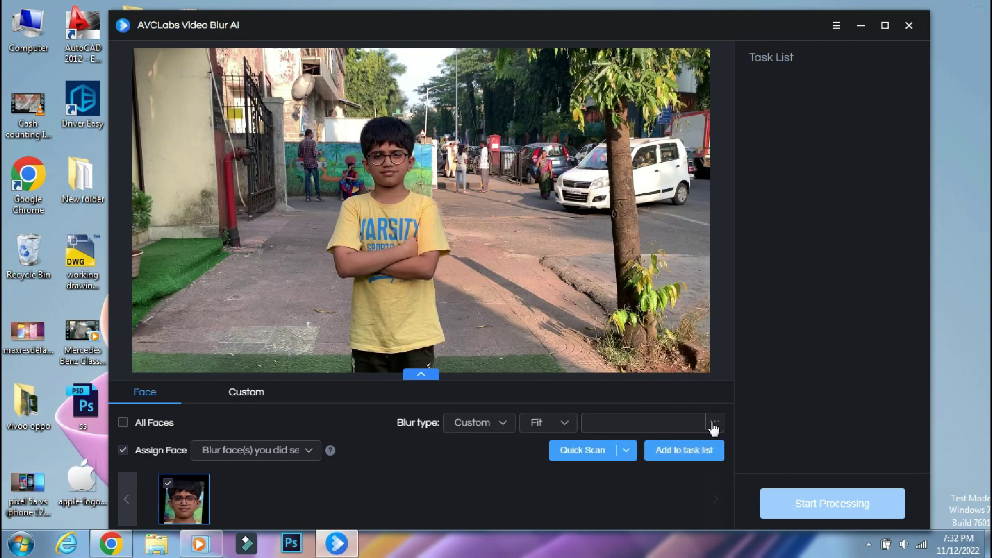
{"action": "left_click", "coordinate": [715, 423]}
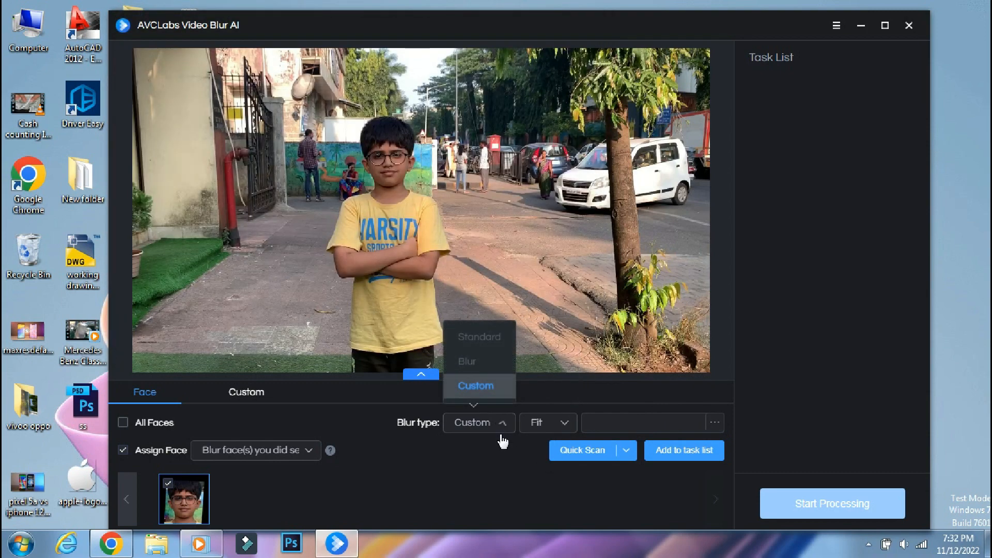
{"action": "left_click", "coordinate": [466, 362]}
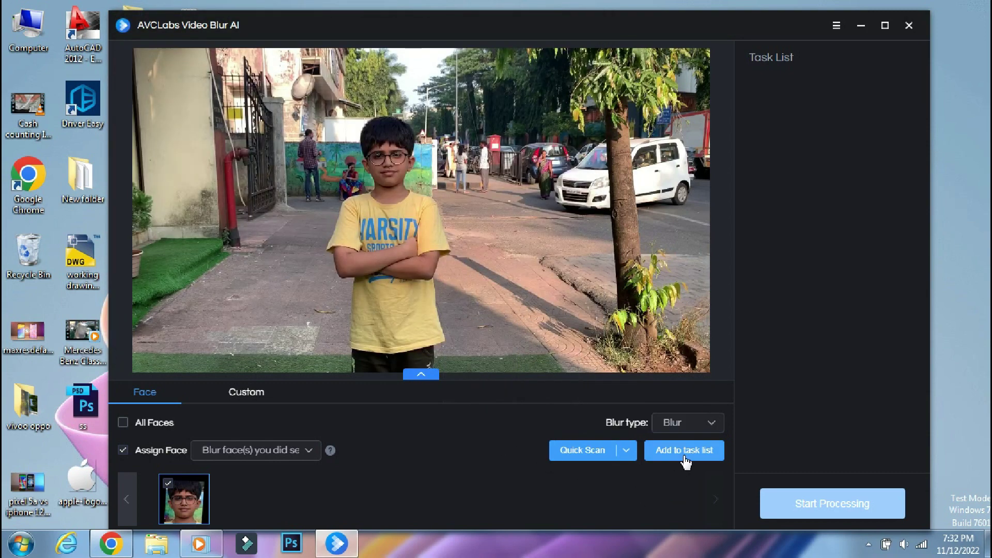
Step: Add the face blur to the task list and process the video to the Congratulations screen
{"action": "left_click", "coordinate": [685, 451]}
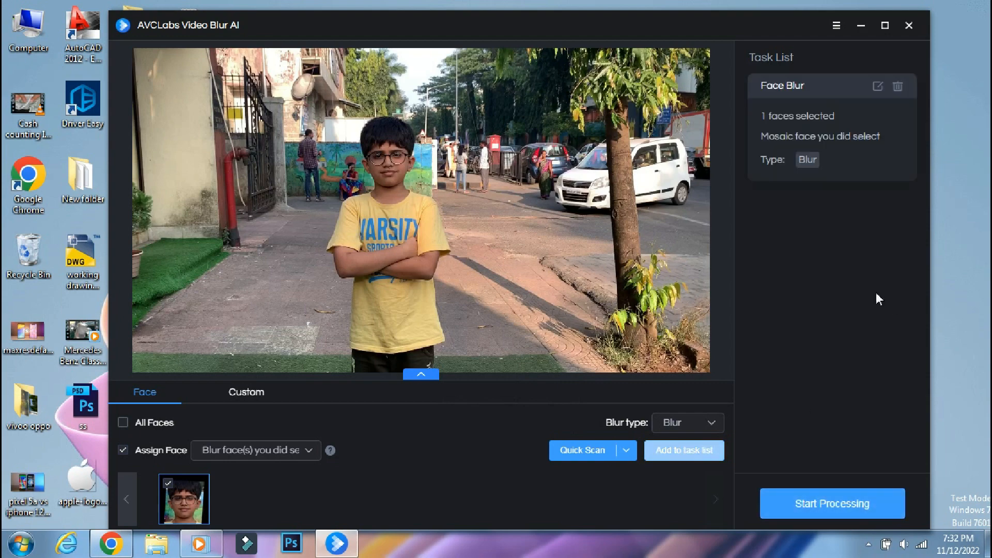
{"action": "mouse_move", "coordinate": [828, 279]}
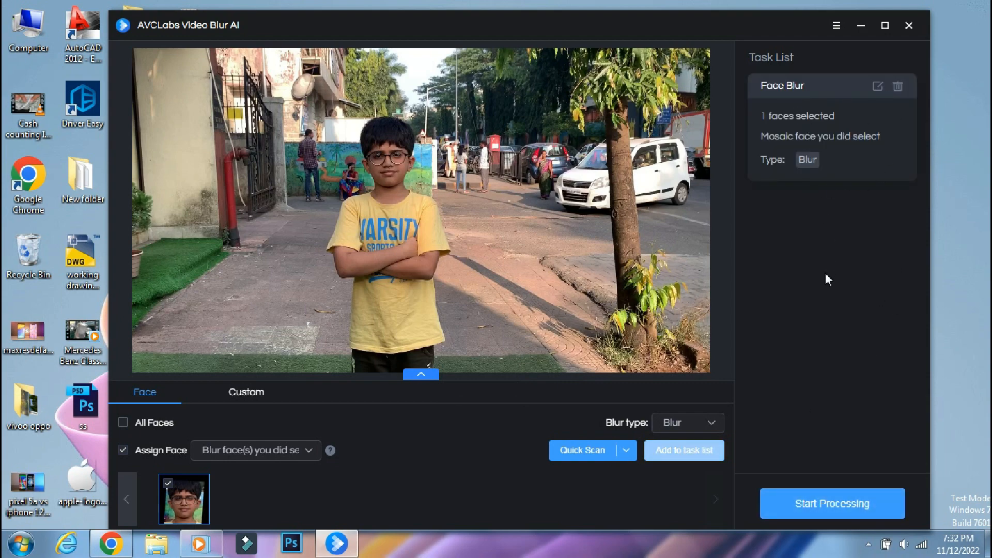
{"action": "mouse_move", "coordinate": [813, 477]}
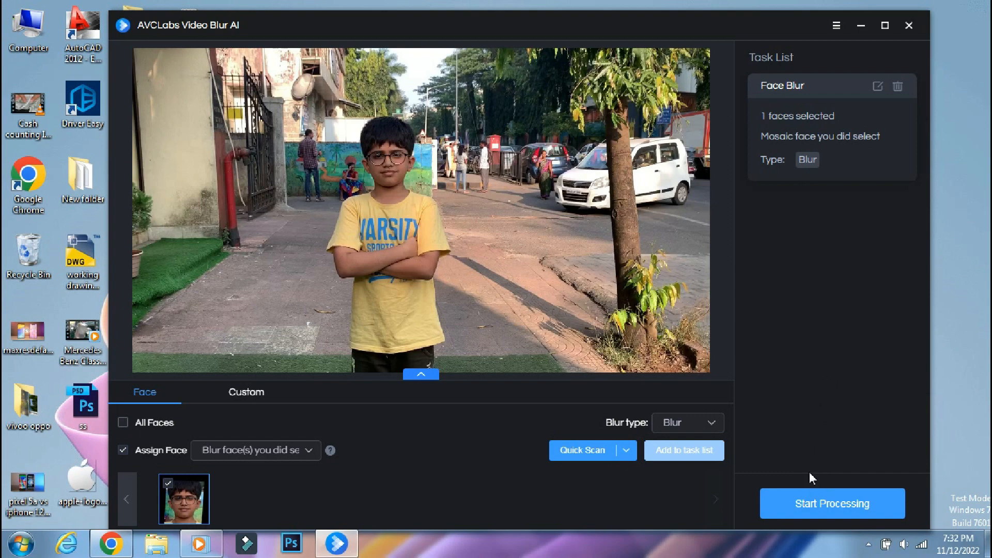
{"action": "left_click", "coordinate": [831, 504]}
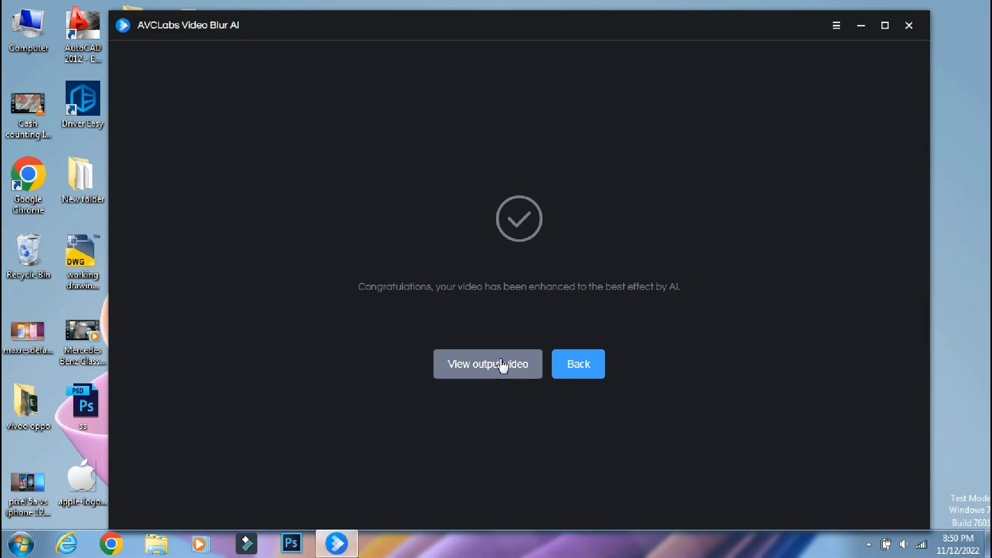
Step: View the output video in Windows Media Player, playing and pausing it
{"action": "left_click", "coordinate": [488, 364]}
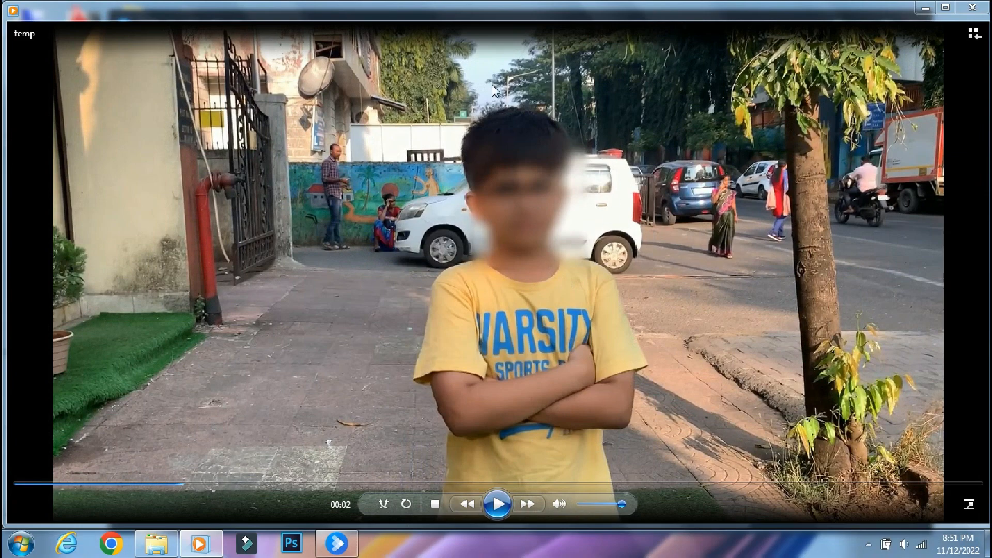
{"action": "mouse_move", "coordinate": [490, 509]}
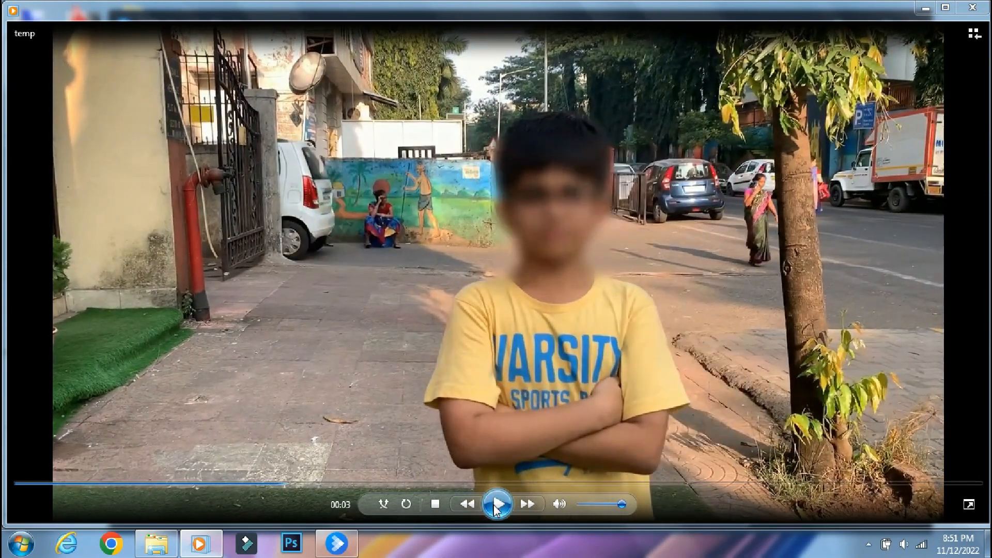
{"action": "left_click", "coordinate": [496, 504]}
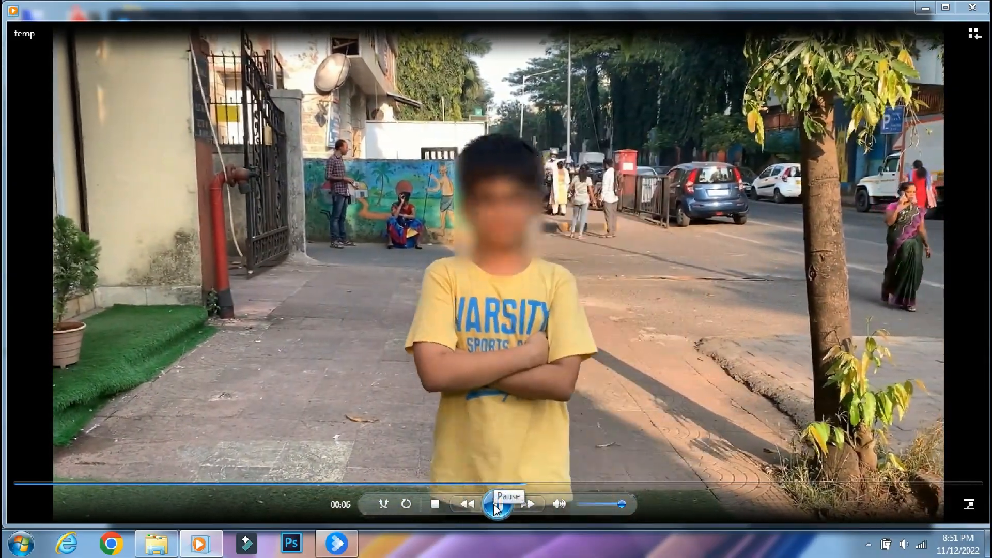
{"action": "left_click", "coordinate": [496, 506]}
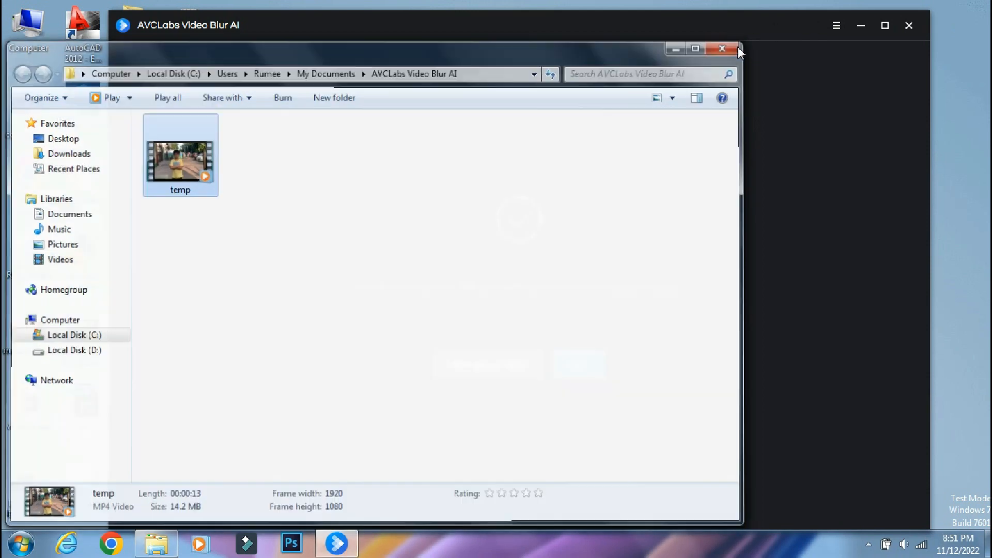
Step: Close the output folder and return the app to its empty start screen
{"action": "left_click", "coordinate": [722, 47]}
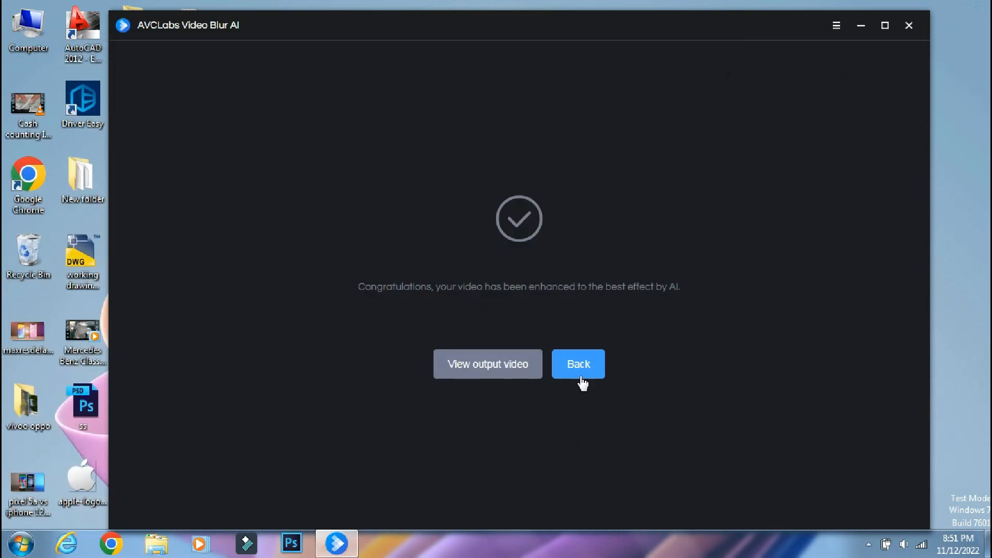
{"action": "left_click", "coordinate": [579, 364]}
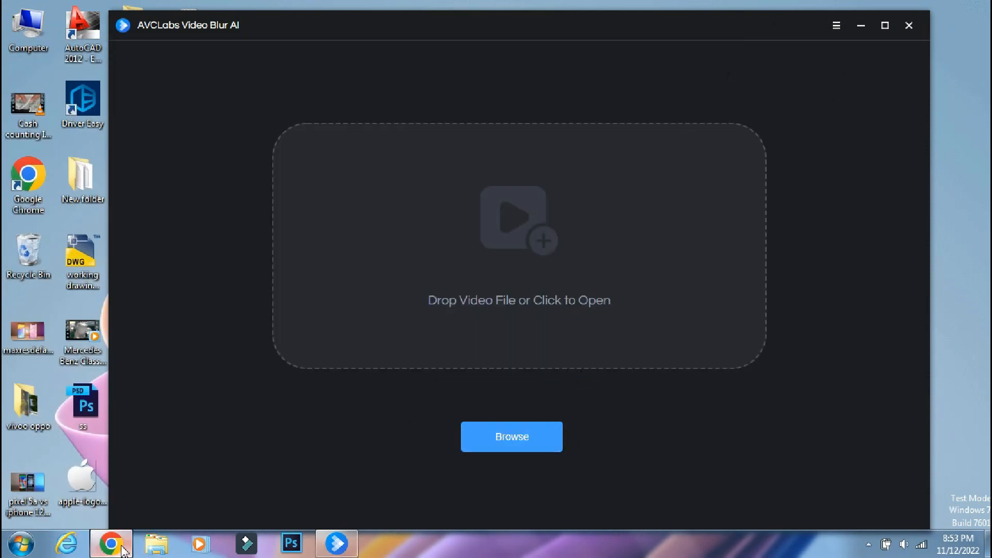
Step: Switch to Chrome and scroll through the Video Blur AI pricing plans page
{"action": "left_click", "coordinate": [106, 539]}
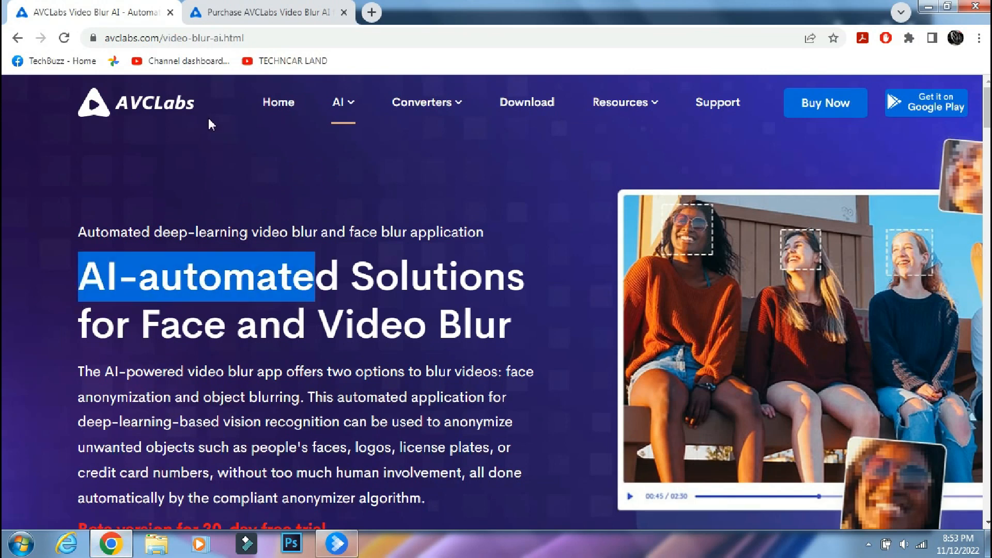
{"action": "left_click", "coordinate": [170, 38]}
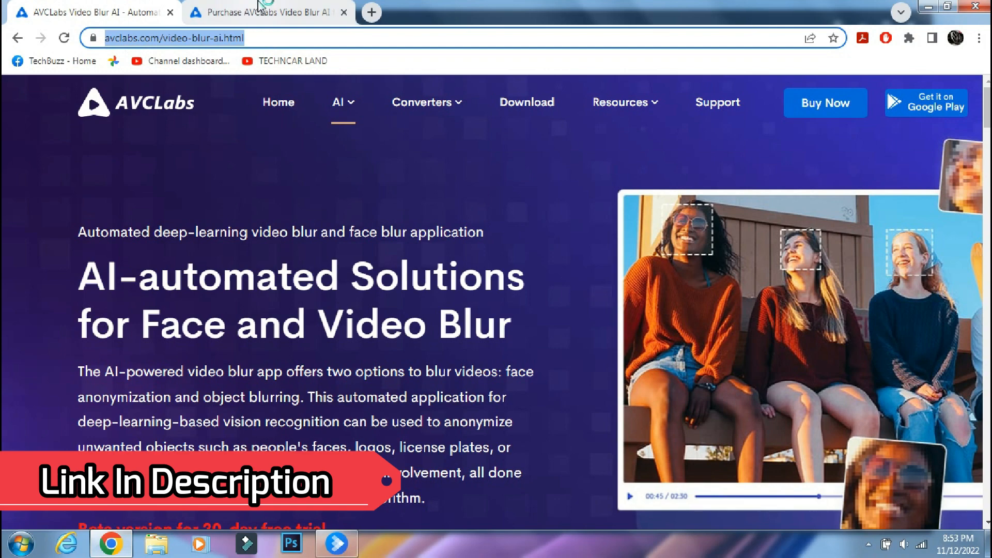
{"action": "left_click", "coordinate": [266, 13]}
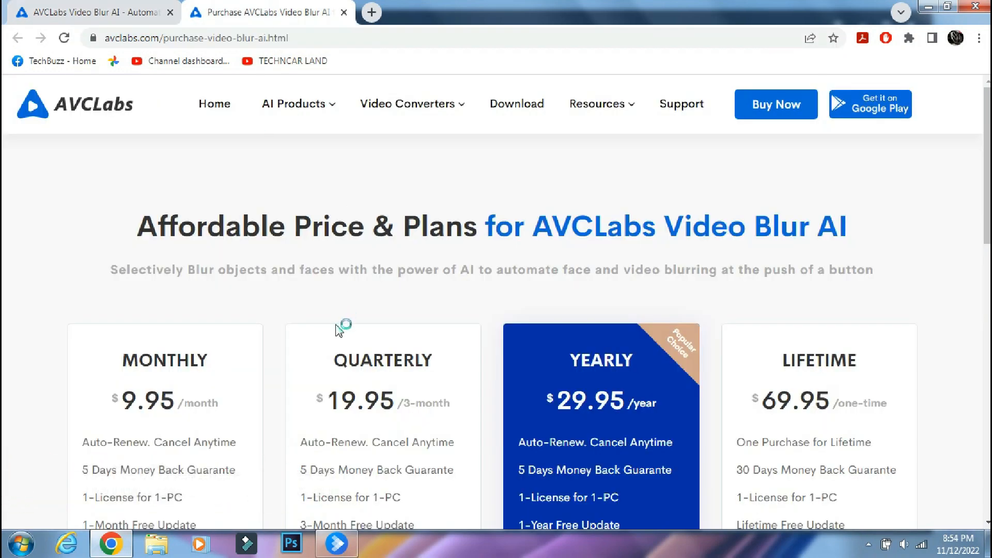
{"action": "scroll", "scroll_direction": "down", "scroll_amount": 3}
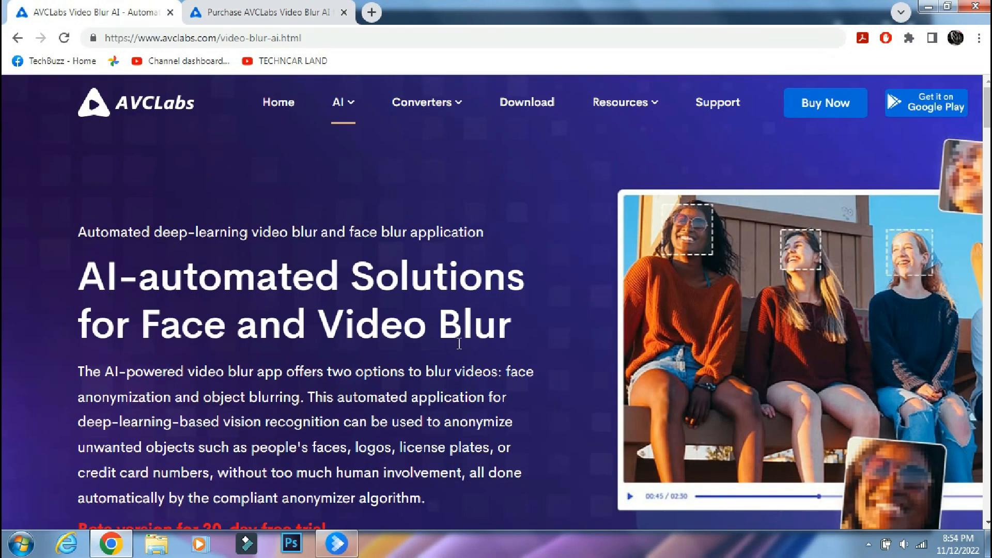
{"action": "scroll", "scroll_direction": "down", "scroll_amount": 3}
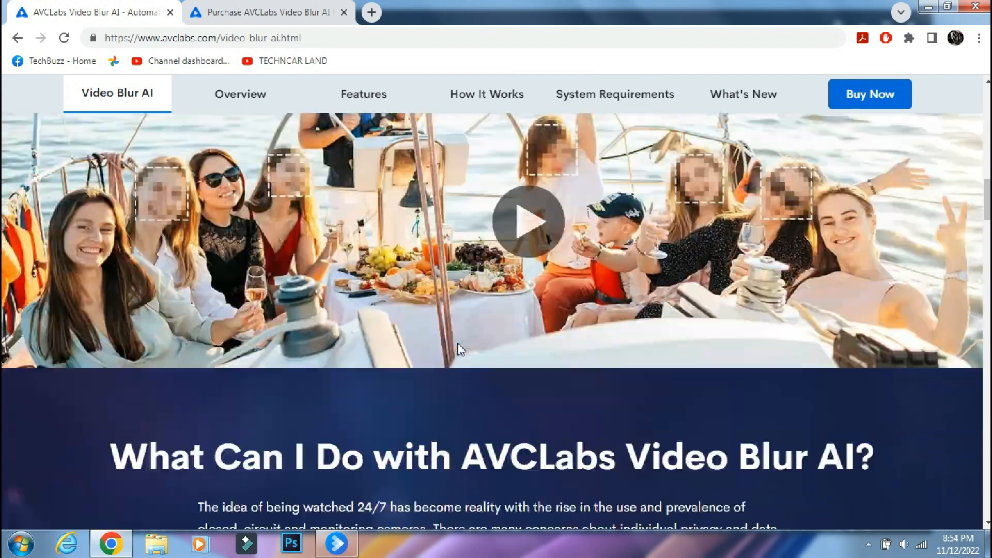
Step: Browse the product feature pages, then show the app's About window with its trial license
{"action": "left_click", "coordinate": [240, 94]}
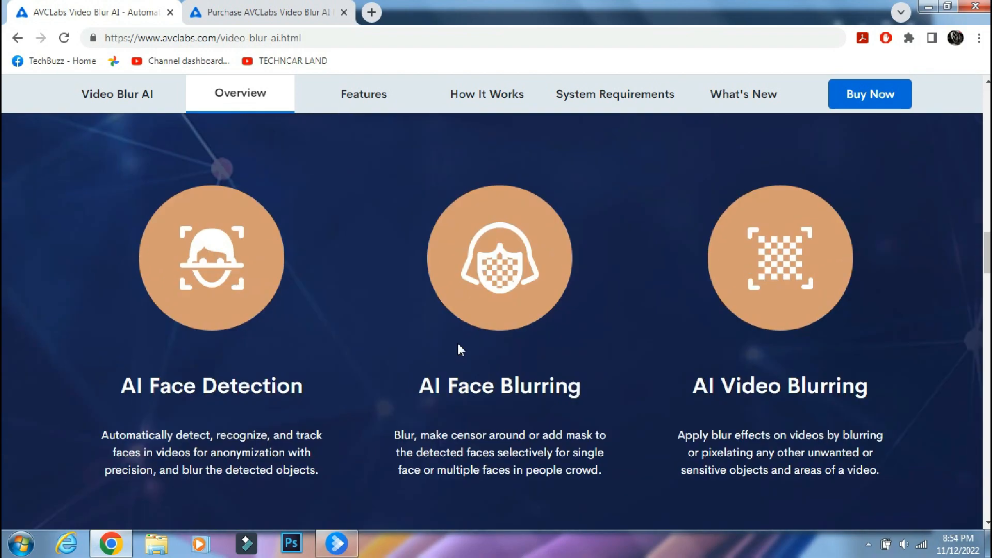
{"action": "scroll", "scroll_direction": "down", "scroll_amount": 3}
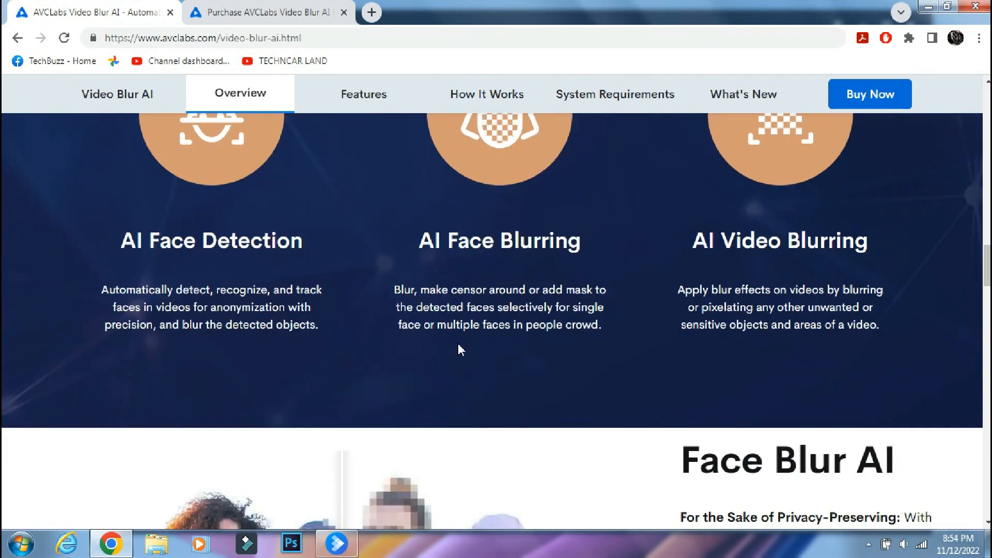
{"action": "scroll", "scroll_direction": "down", "scroll_amount": 3}
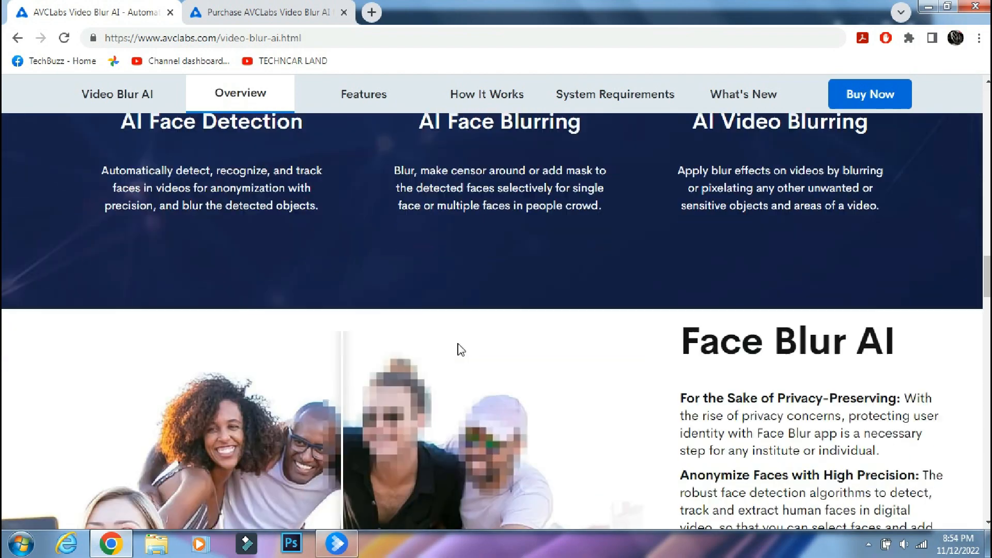
{"action": "left_click", "coordinate": [364, 93]}
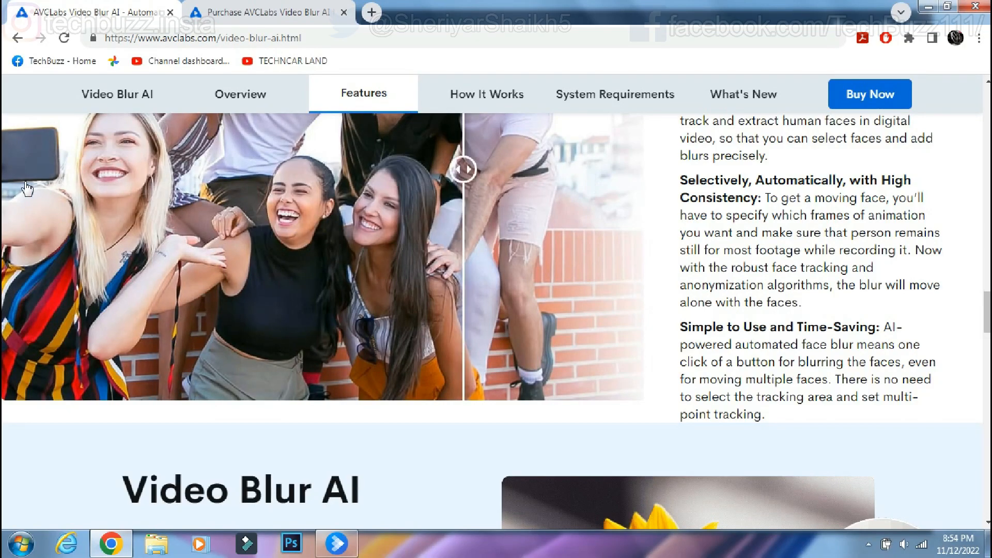
{"action": "scroll", "scroll_direction": "down", "scroll_amount": 3}
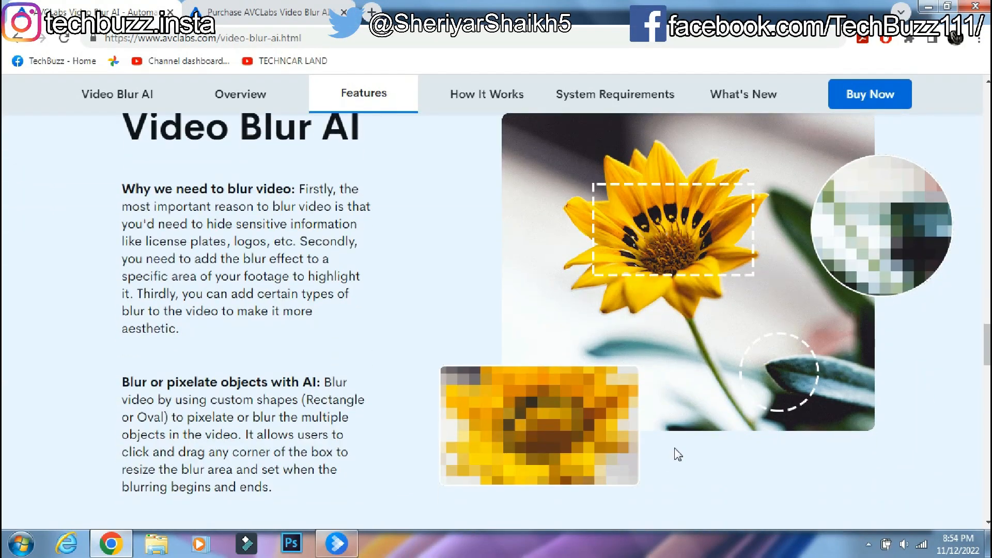
{"action": "scroll", "scroll_direction": "down", "scroll_amount": 3}
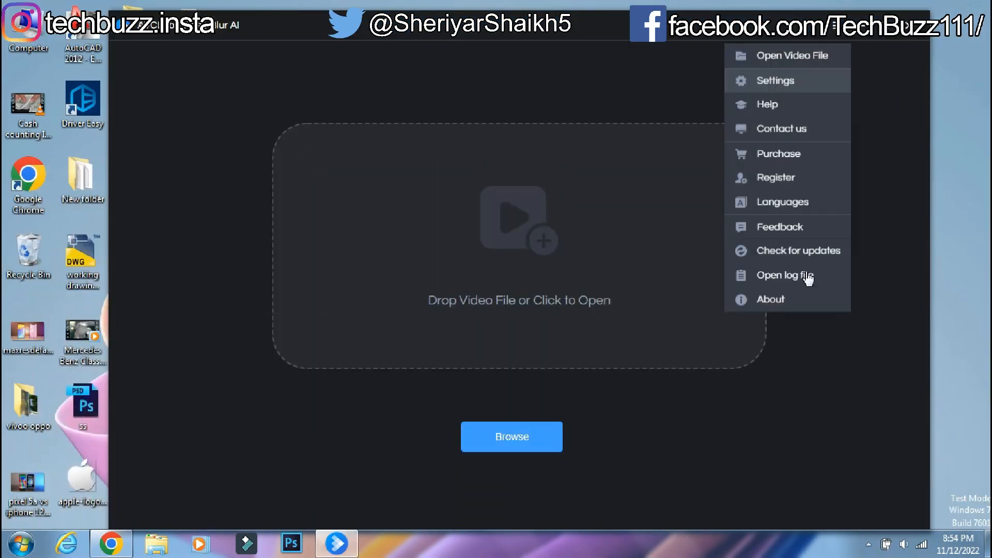
{"action": "left_click", "coordinate": [771, 300]}
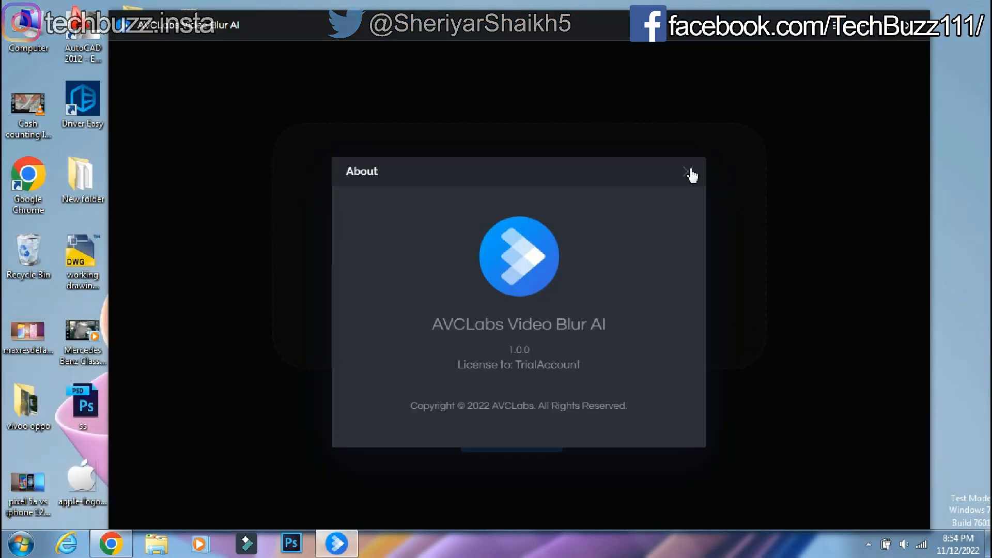